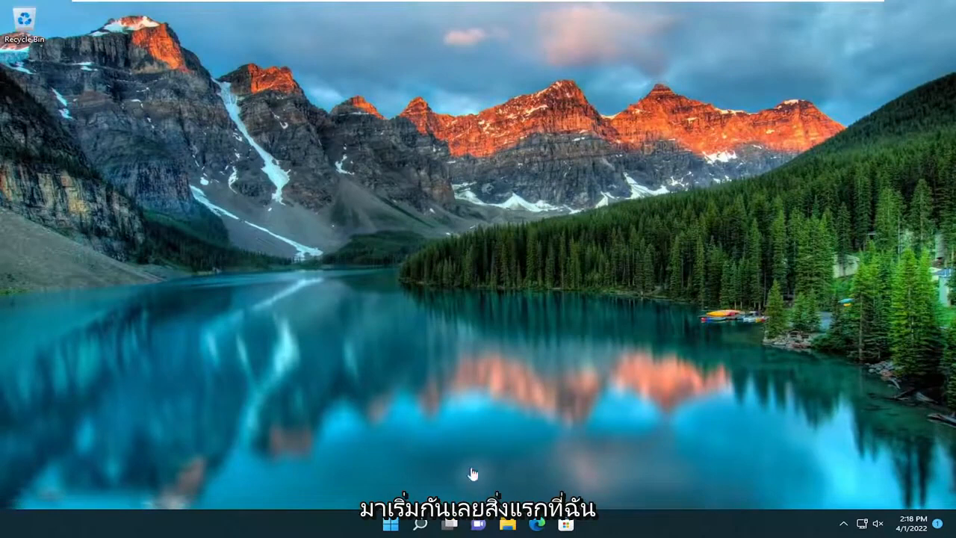
Launch Chrome via Windows search ('ch') and reach Settings with the Advanced categories expanded.
{"action": "left_click", "coordinate": [420, 523]}
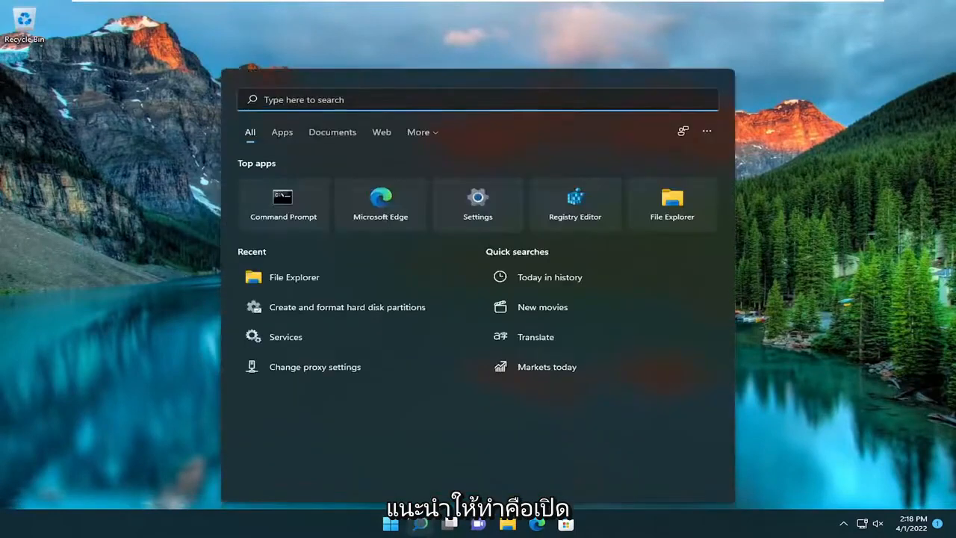
{"action": "type", "text": "ch"}
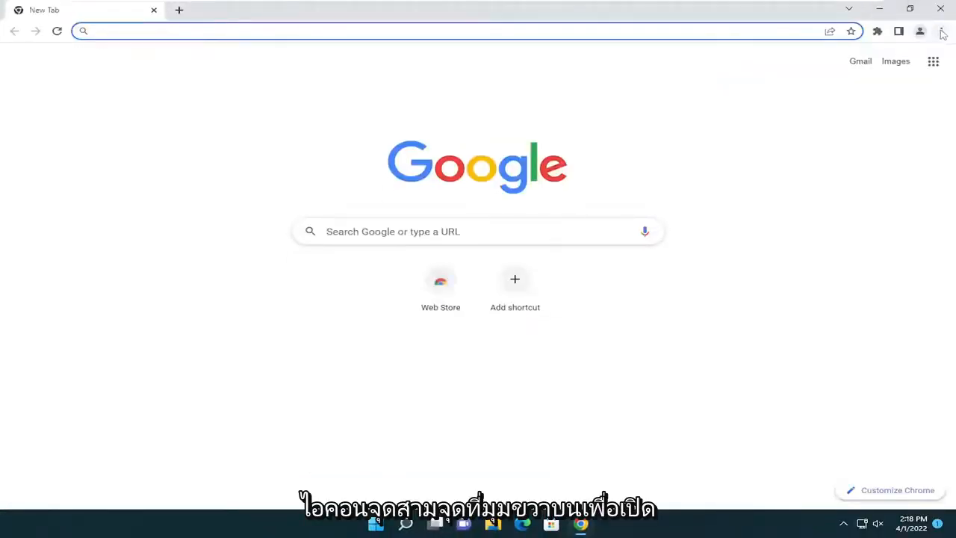
{"action": "left_click", "coordinate": [941, 32]}
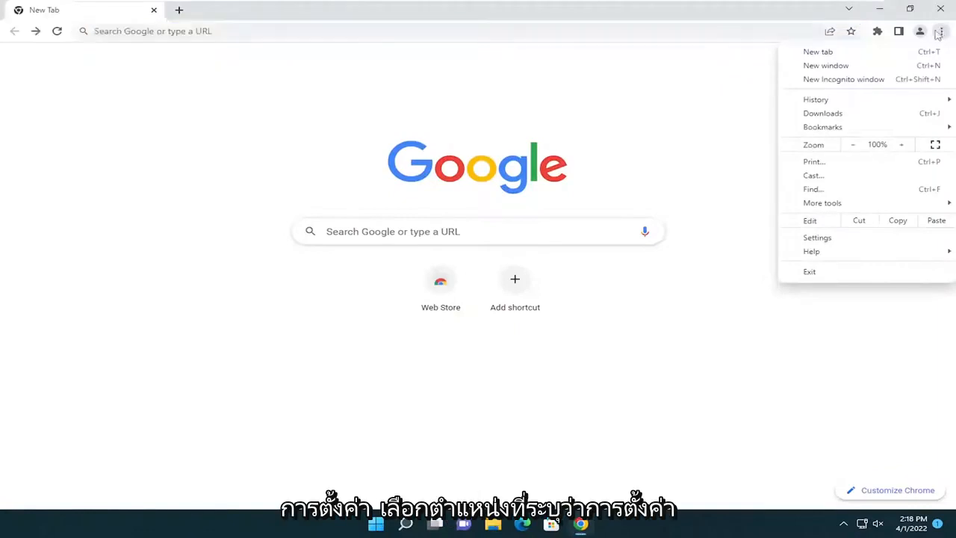
{"action": "left_click", "coordinate": [817, 238]}
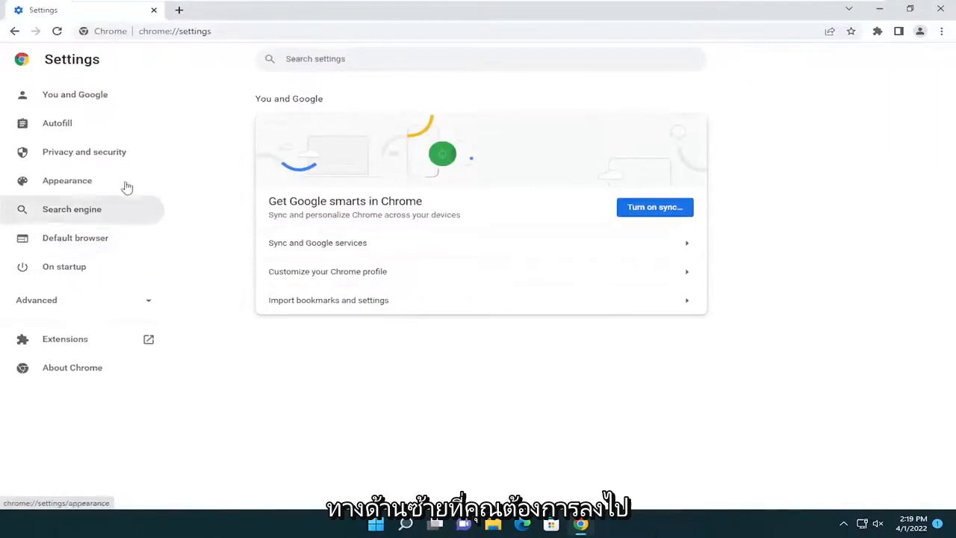
{"action": "left_click", "coordinate": [36, 298]}
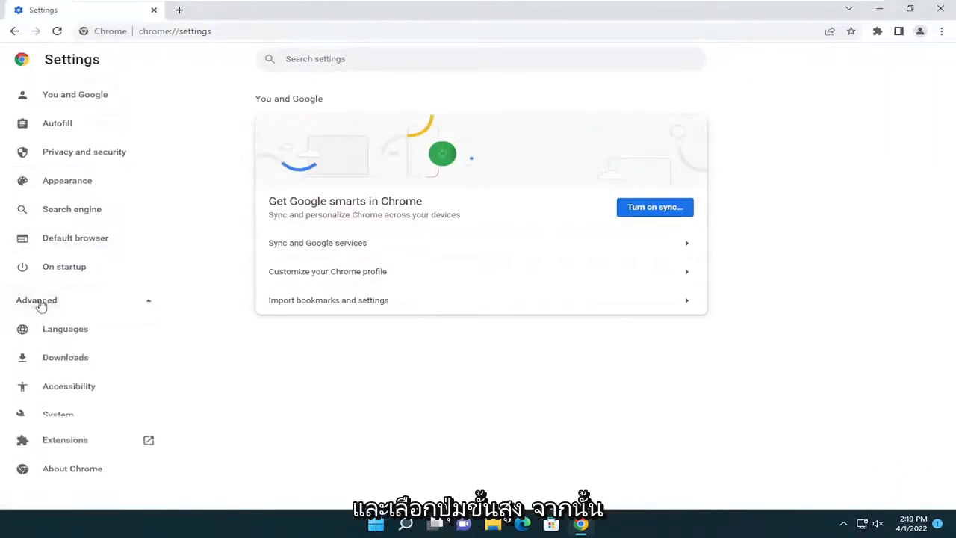
Restore Chrome settings to original defaults from Reset and clean up, with settings reporting unticked.
{"action": "left_click", "coordinate": [82, 442]}
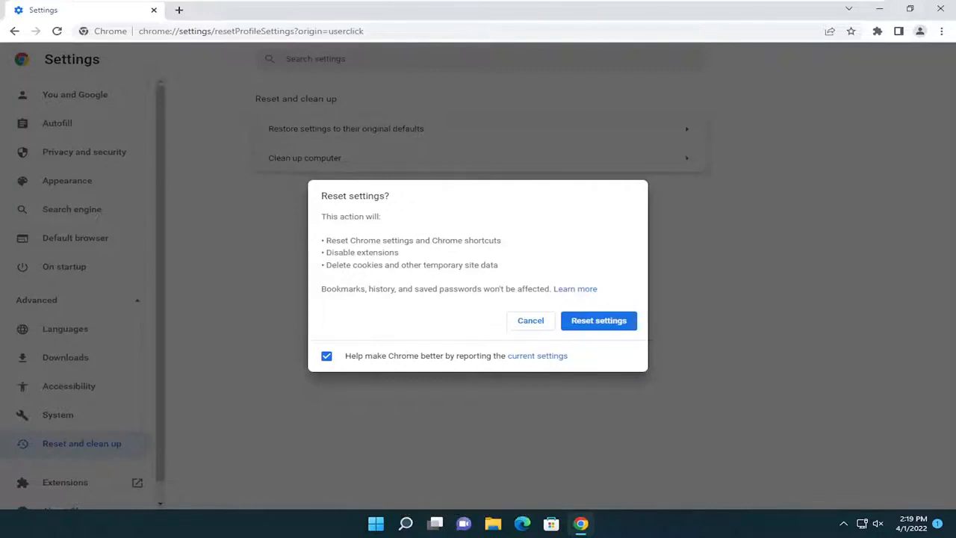
{"action": "mouse_move", "coordinate": [491, 304]}
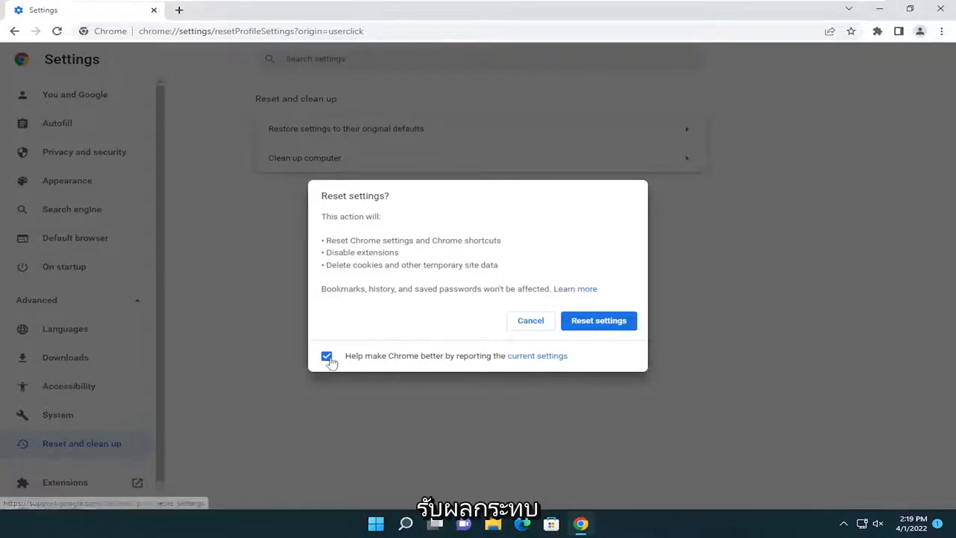
{"action": "left_click", "coordinate": [326, 355]}
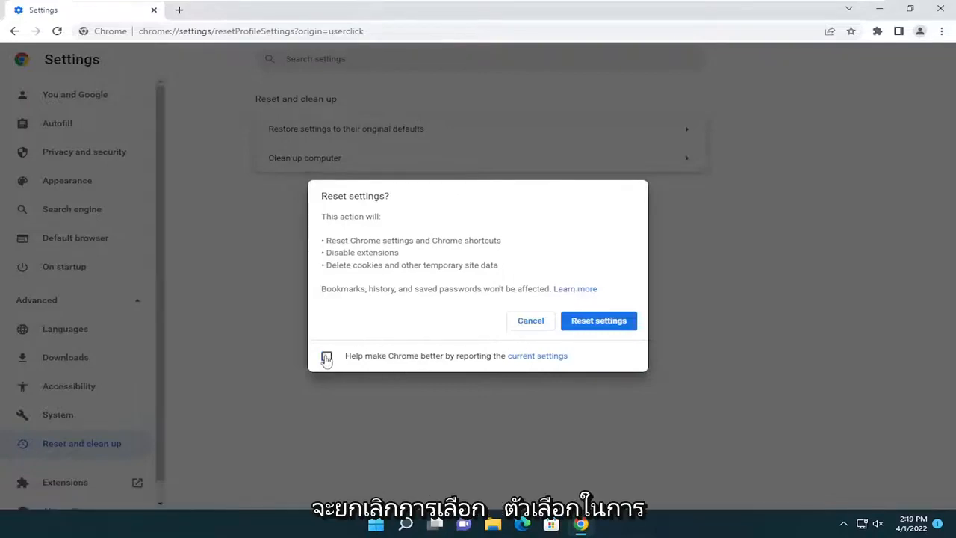
{"action": "left_click", "coordinate": [325, 355]}
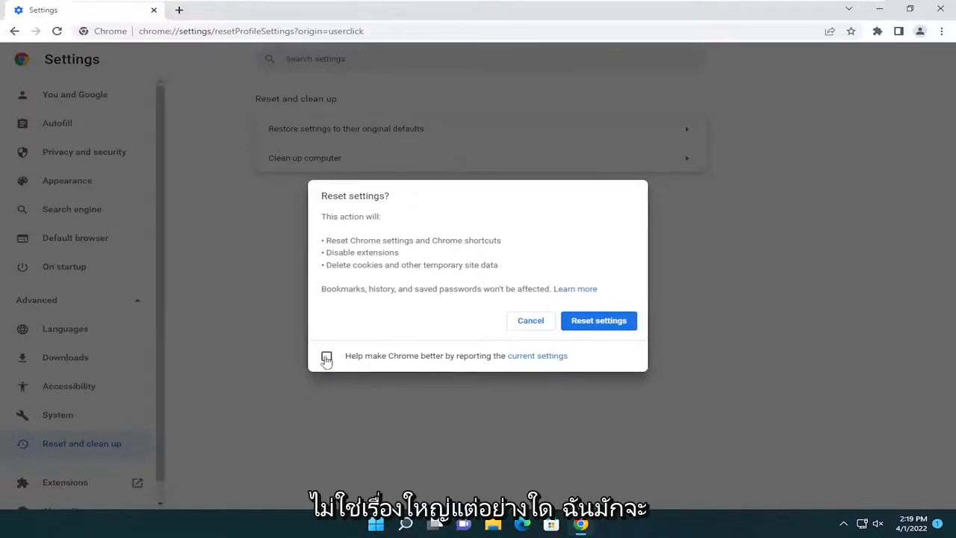
{"action": "left_click", "coordinate": [325, 355]}
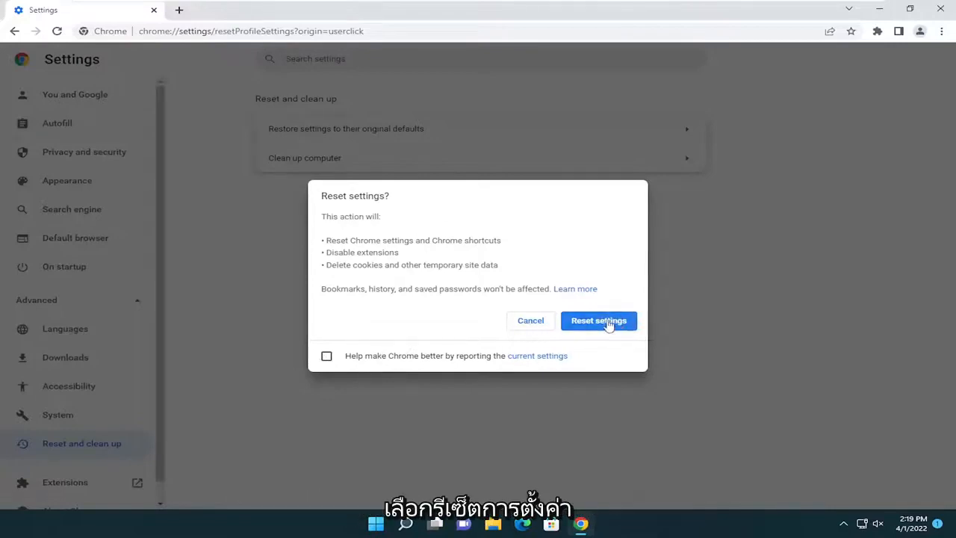
{"action": "left_click", "coordinate": [598, 320]}
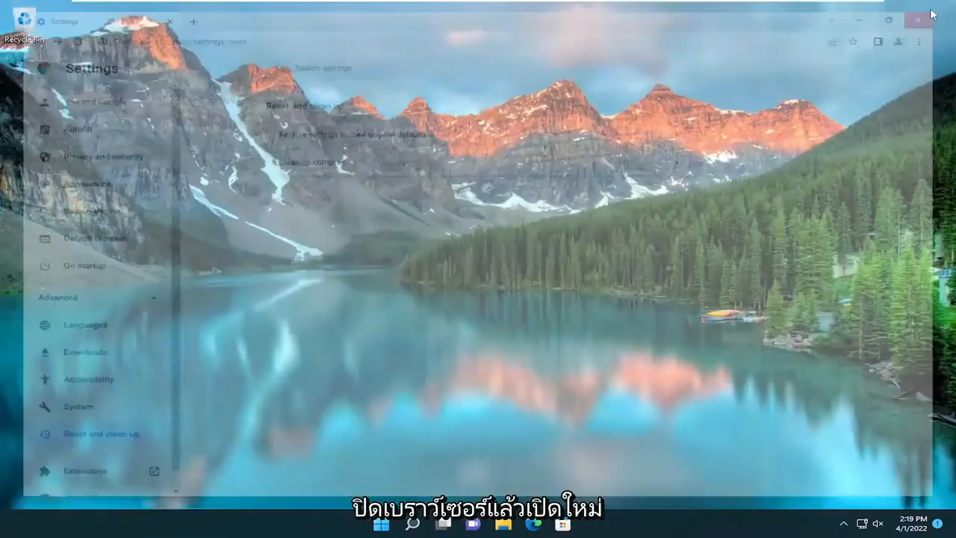
Close and relaunch Chrome, then bring up its three-dot main menu on the fresh start page.
{"action": "left_click", "coordinate": [917, 21]}
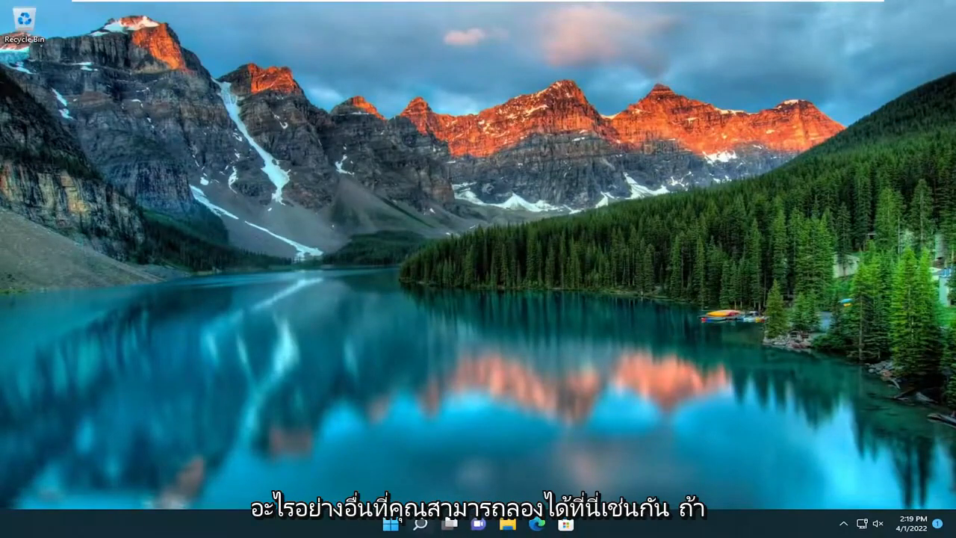
{"action": "left_click", "coordinate": [419, 522]}
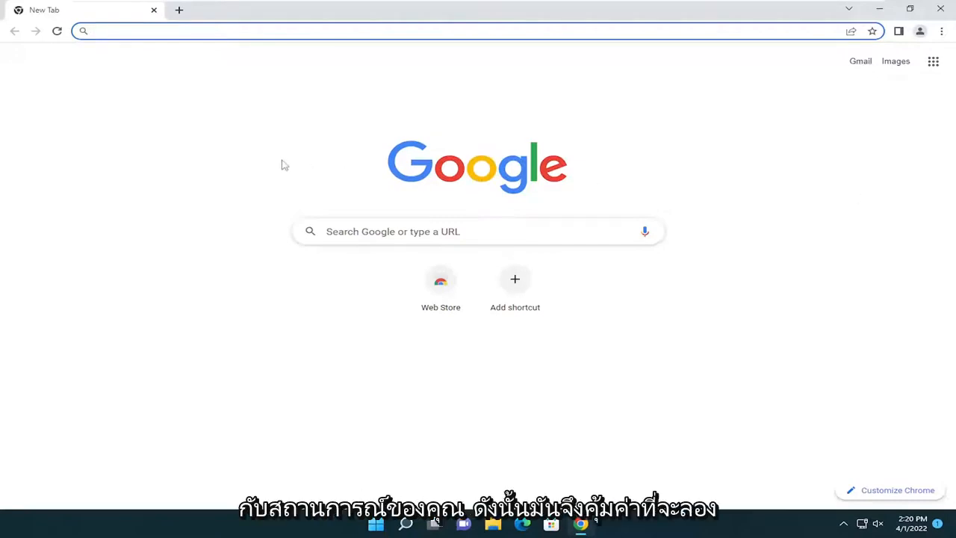
{"action": "mouse_move", "coordinate": [653, 57]}
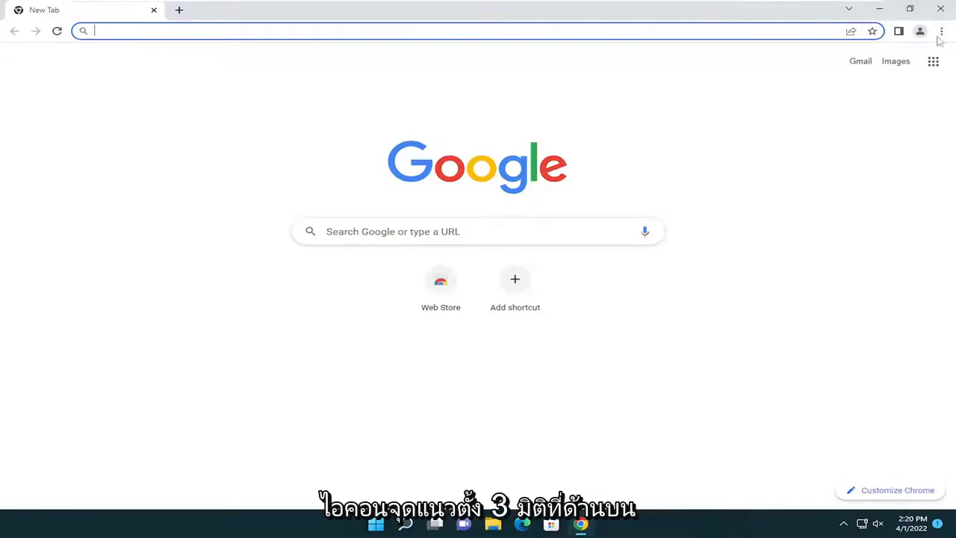
{"action": "left_click", "coordinate": [941, 30]}
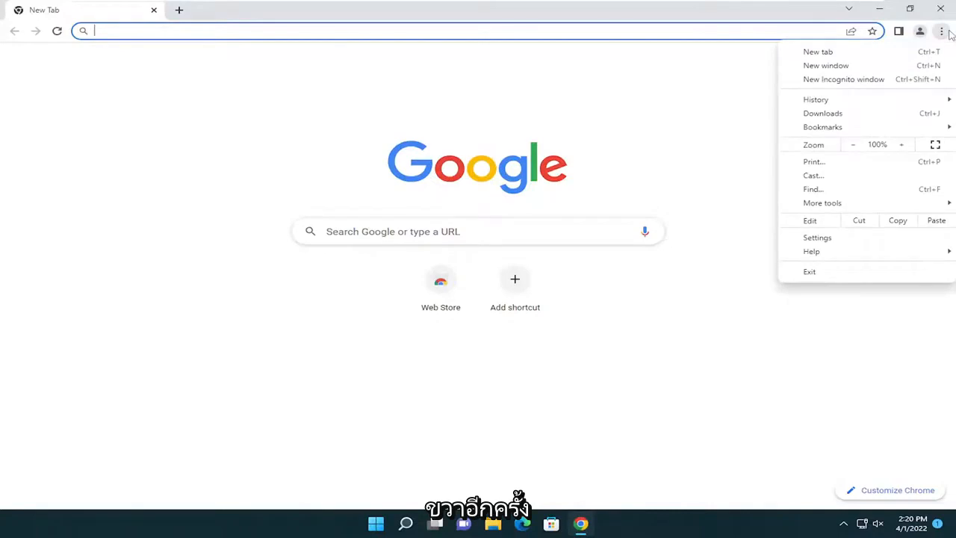
{"action": "mouse_move", "coordinate": [815, 237]}
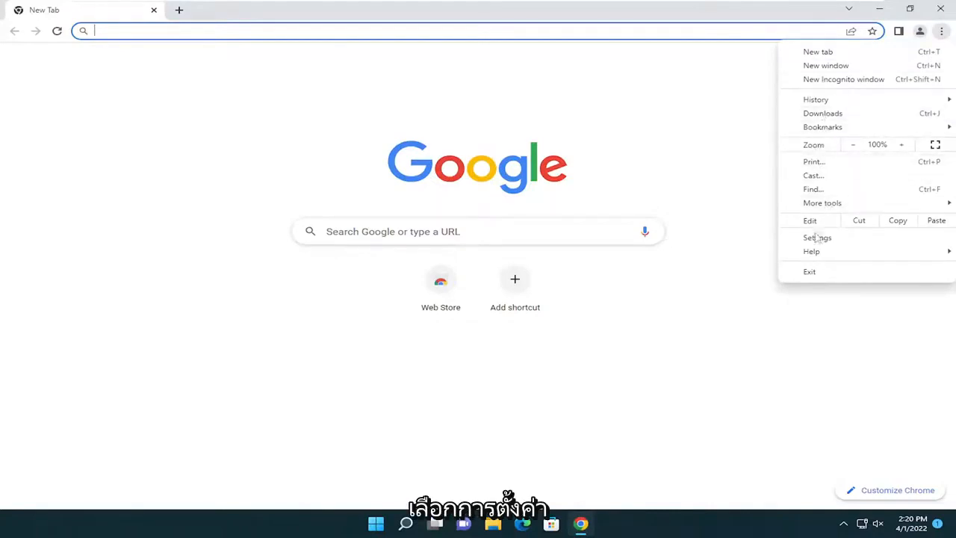
Switch off 'Use hardware acceleration when available' in Chrome's System settings.
{"action": "left_click", "coordinate": [817, 238]}
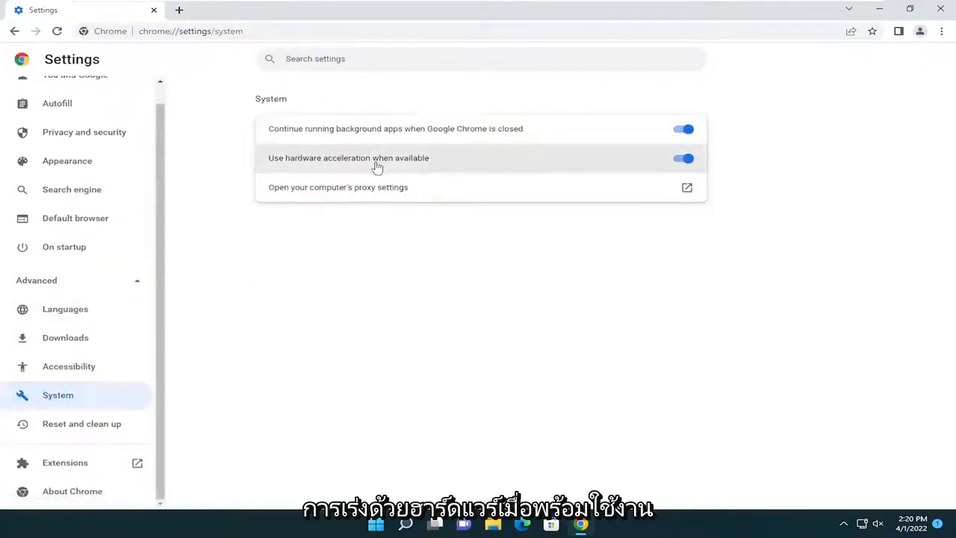
{"action": "left_click", "coordinate": [683, 159]}
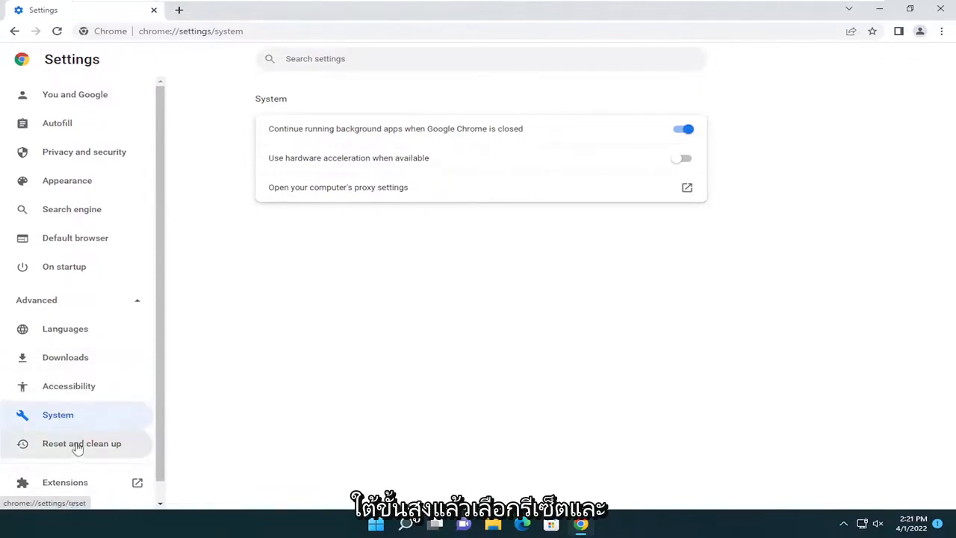
Run Clean up computer > Find, ending with 'No harmful software found'.
{"action": "left_click", "coordinate": [81, 442]}
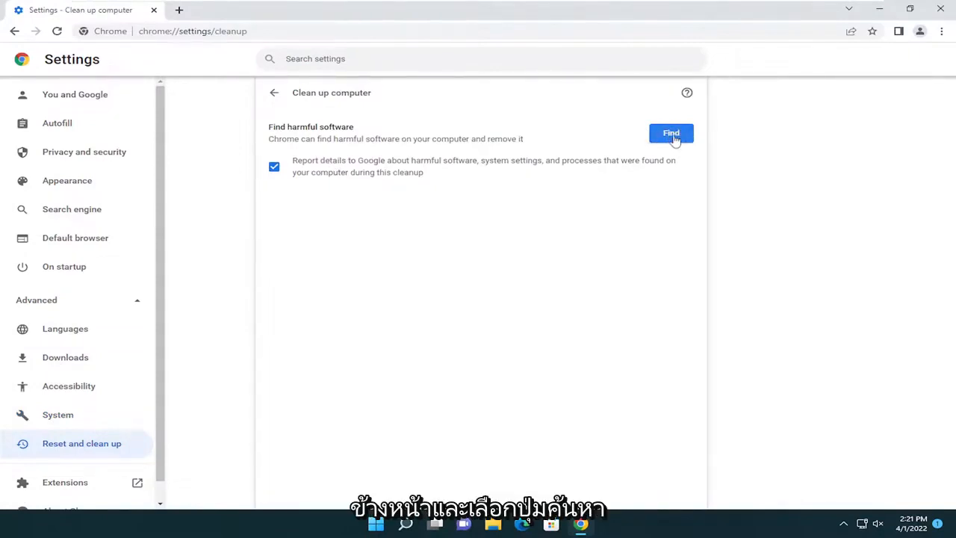
{"action": "left_click", "coordinate": [671, 133]}
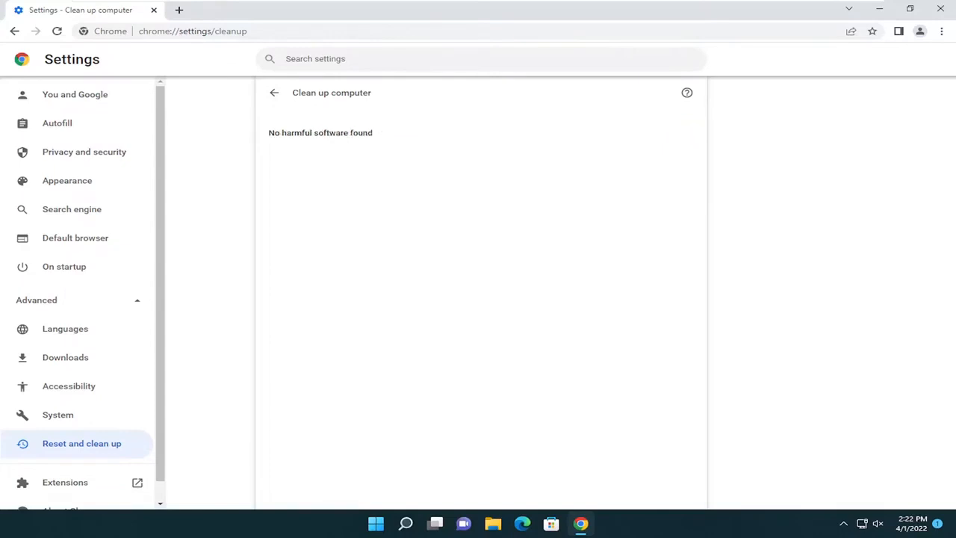
{"action": "mouse_move", "coordinate": [328, 141]}
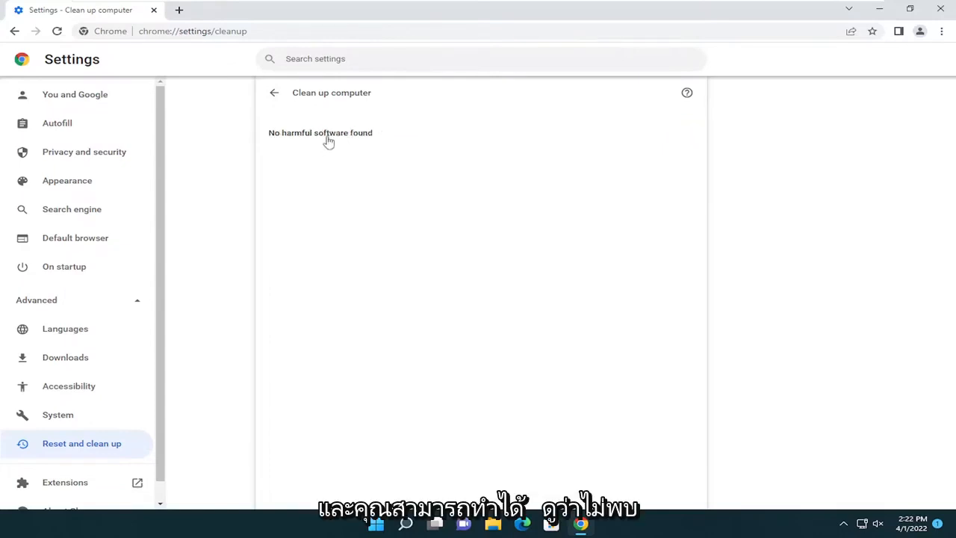